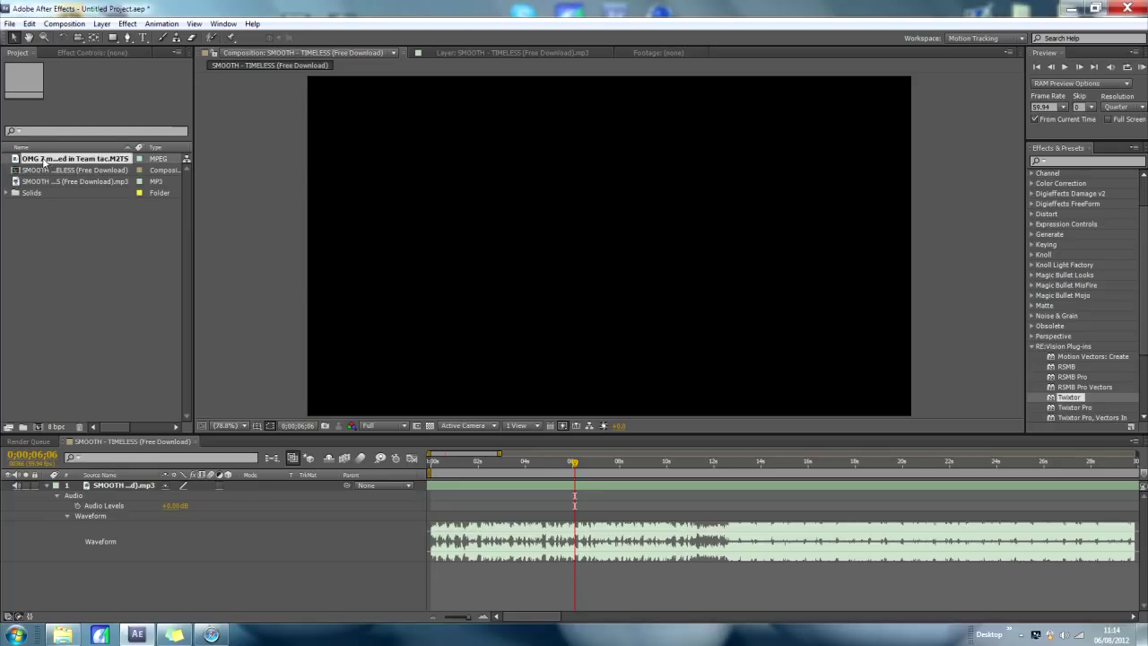
# Build a composition from the M2TS gameplay footage and trim its layer's out point earlier
pyautogui.click(77, 158)
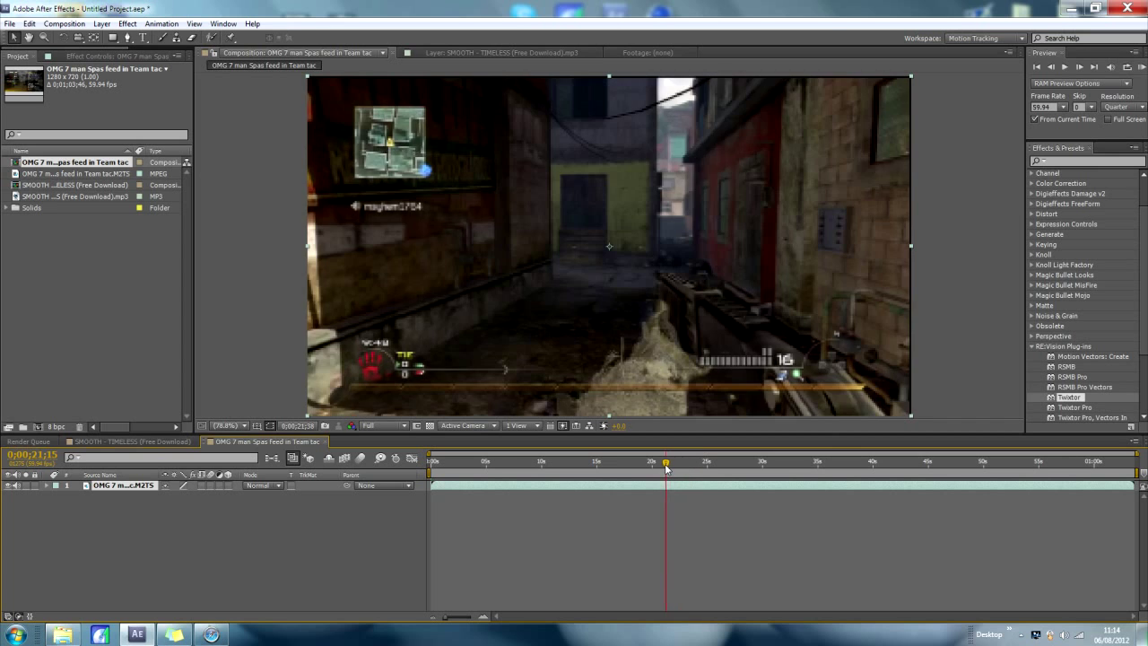
pyautogui.moveTo(665, 462); pyautogui.dragTo(644, 462)
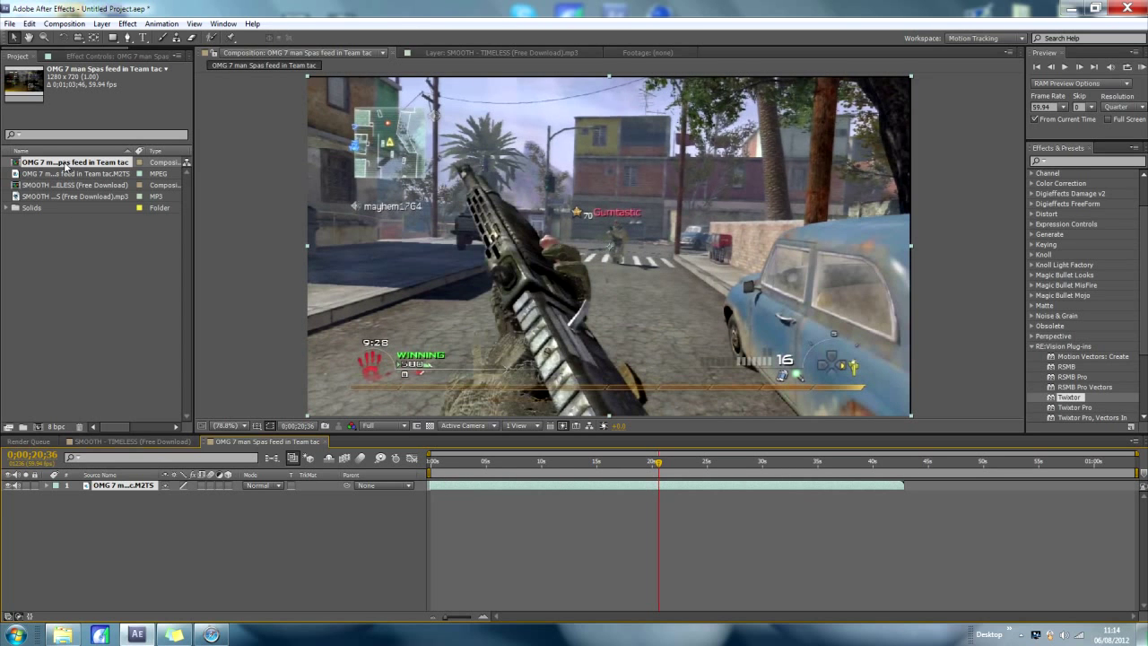
# Place the gameplay composition above the mp3 layer in SMOOTH - TIMELESS, checking around six seconds
pyautogui.click(72, 173)
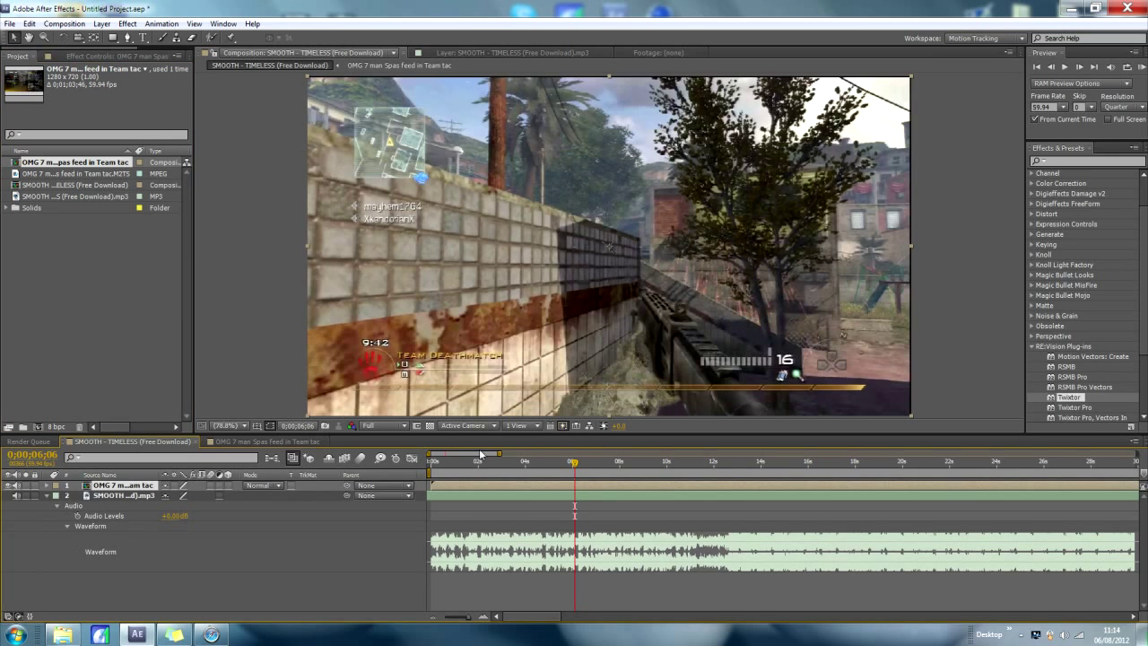
pyautogui.click(430, 462)
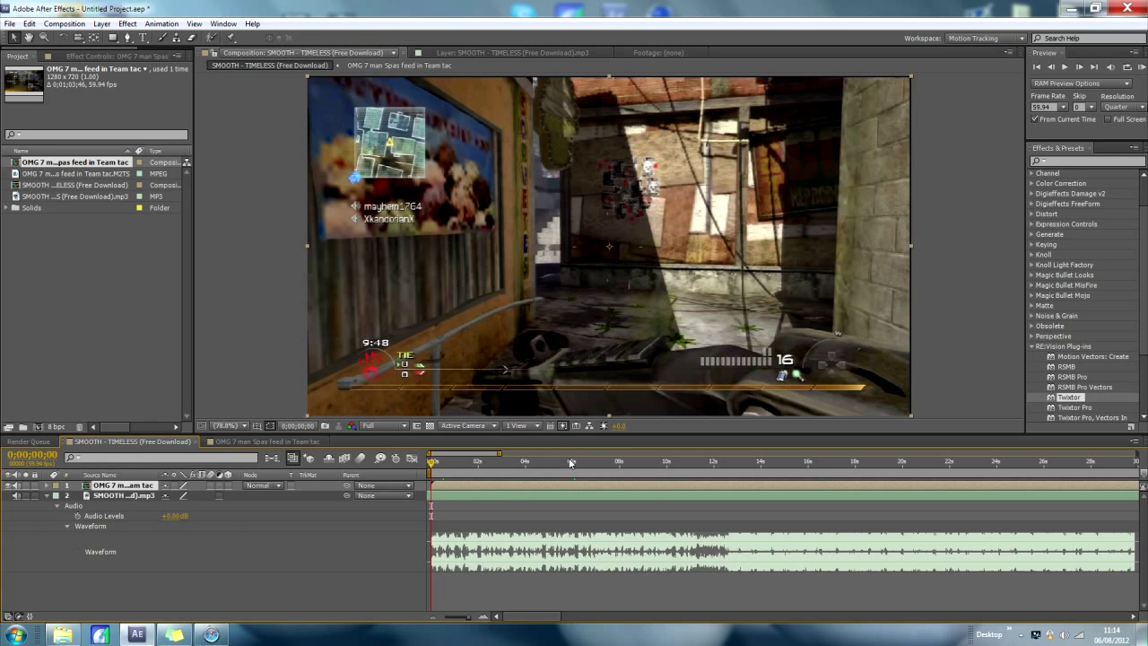
pyautogui.click(729, 461)
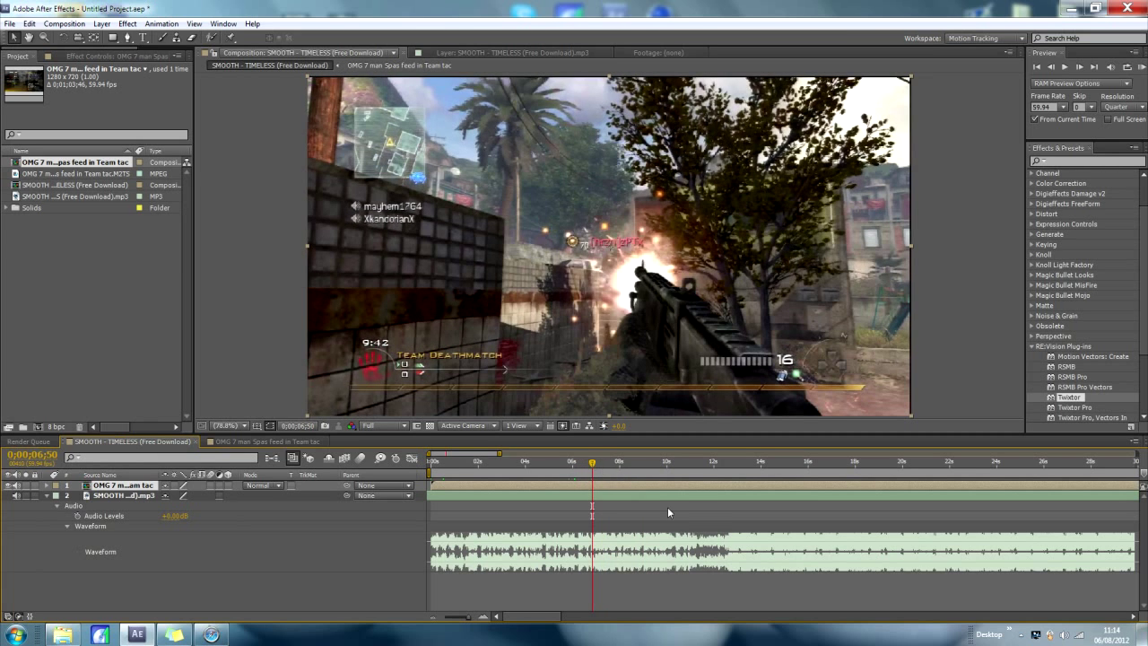
# Duplicate the gameplay layer with Edit > Duplicate and pull the copy's out point earlier
pyautogui.click(30, 23)
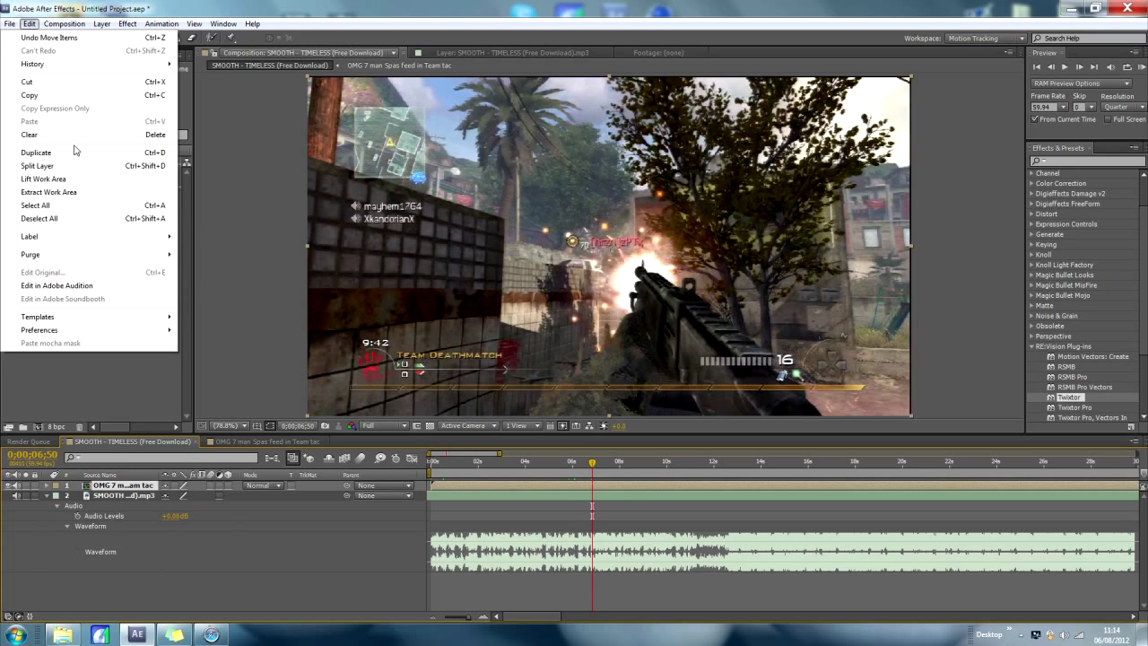
pyautogui.click(36, 151)
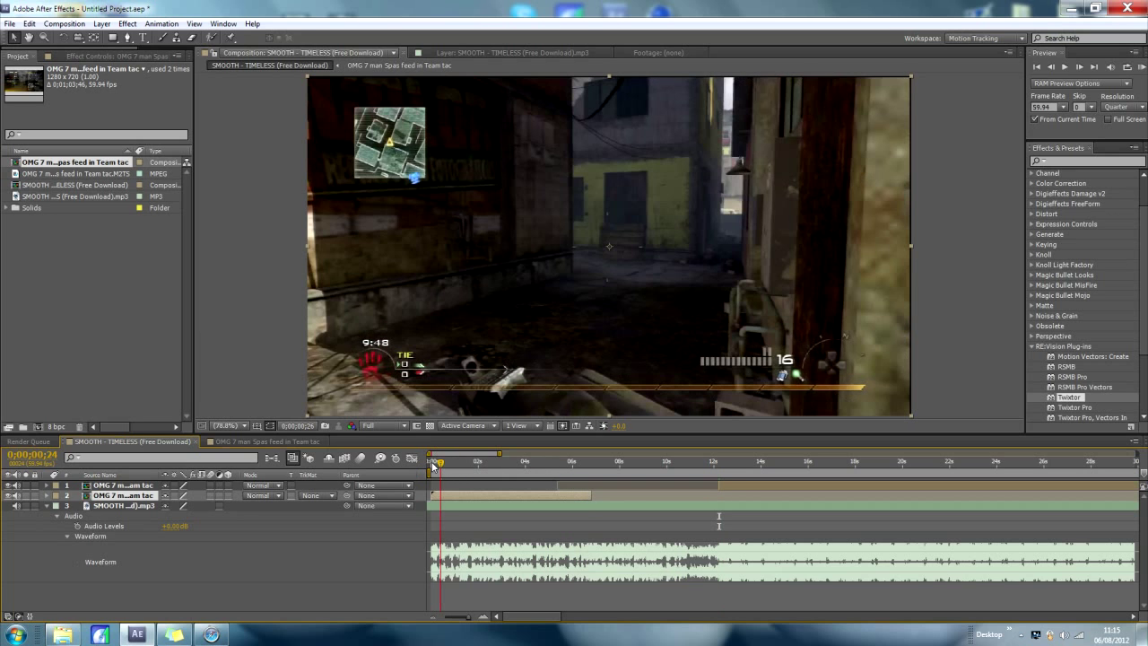
pyautogui.click(528, 461)
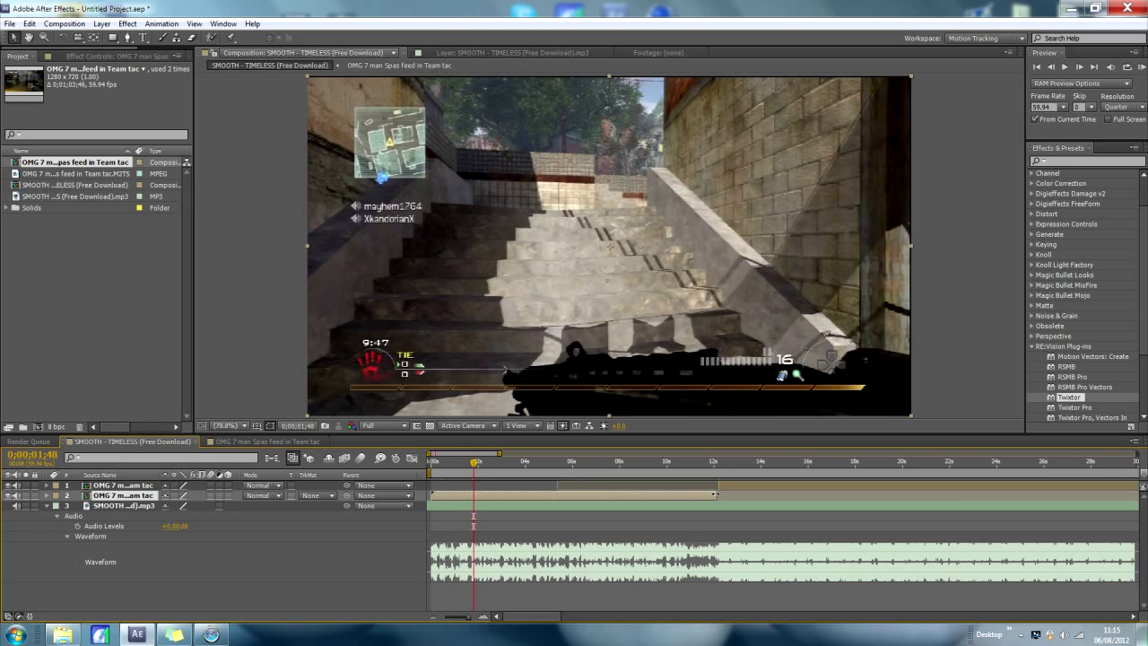
pyautogui.click(681, 461)
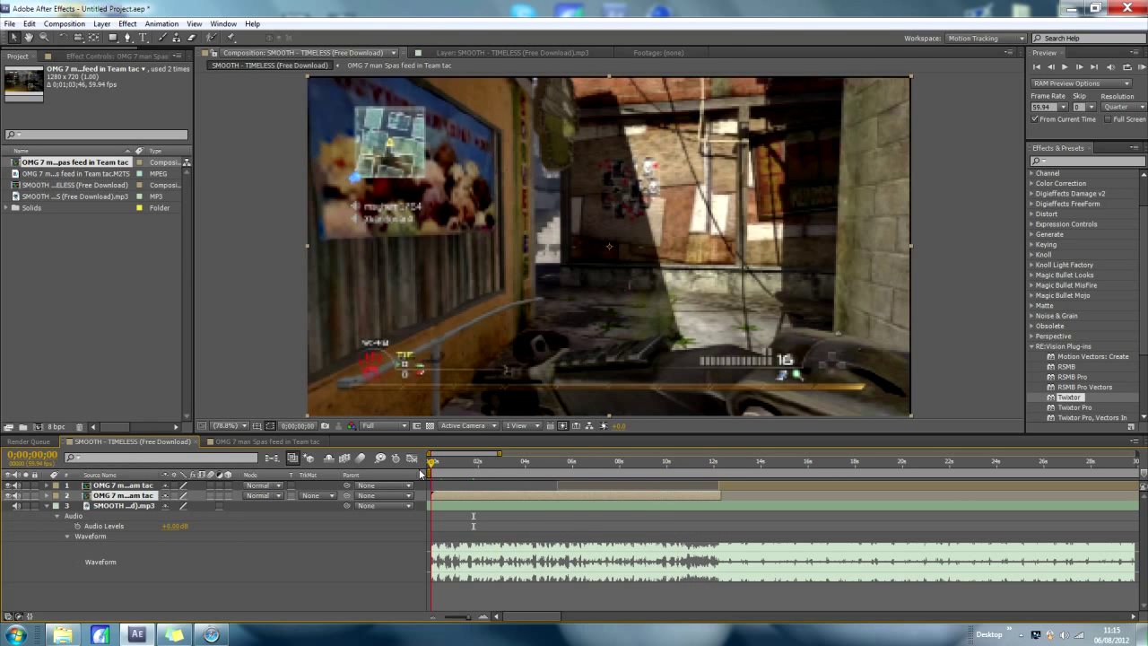
# Open the mp3 layer's context menu to reach Keyframe Assistant > Convert Audio to Keyframes
pyautogui.rightClick(112, 505)
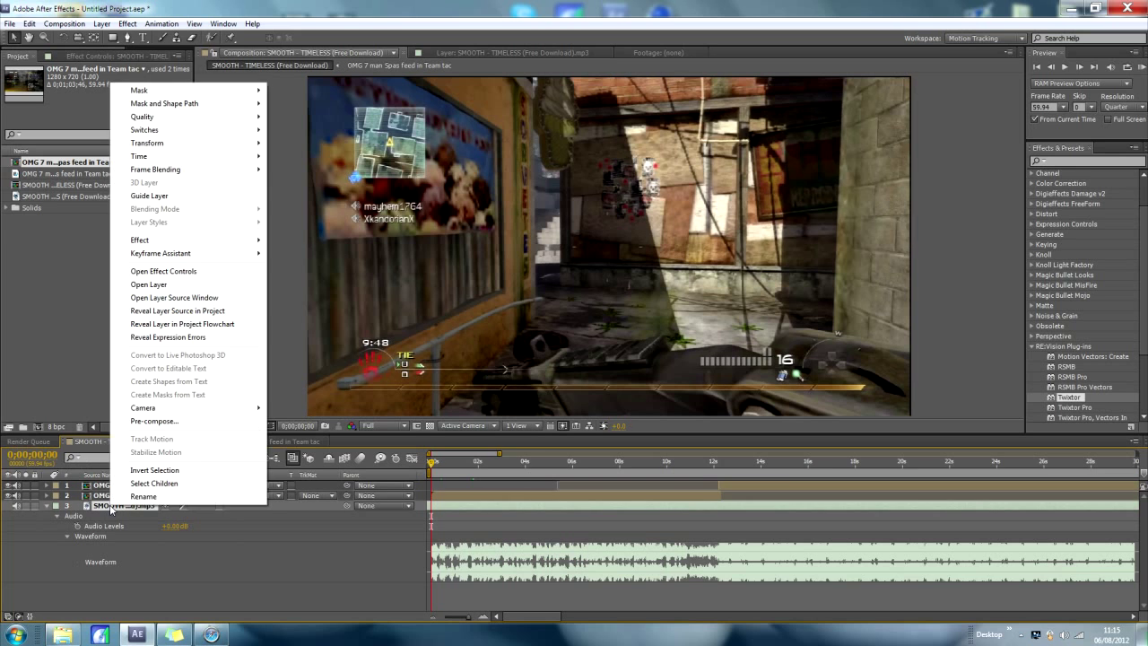
pyautogui.moveTo(154, 422)
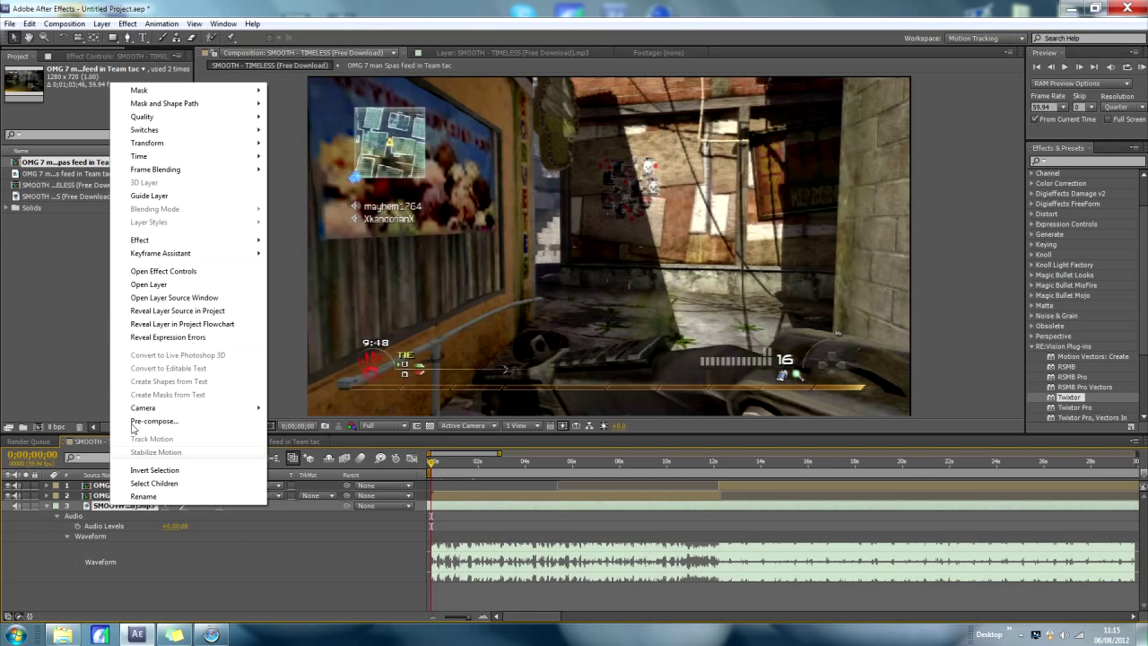
pyautogui.moveTo(160, 252)
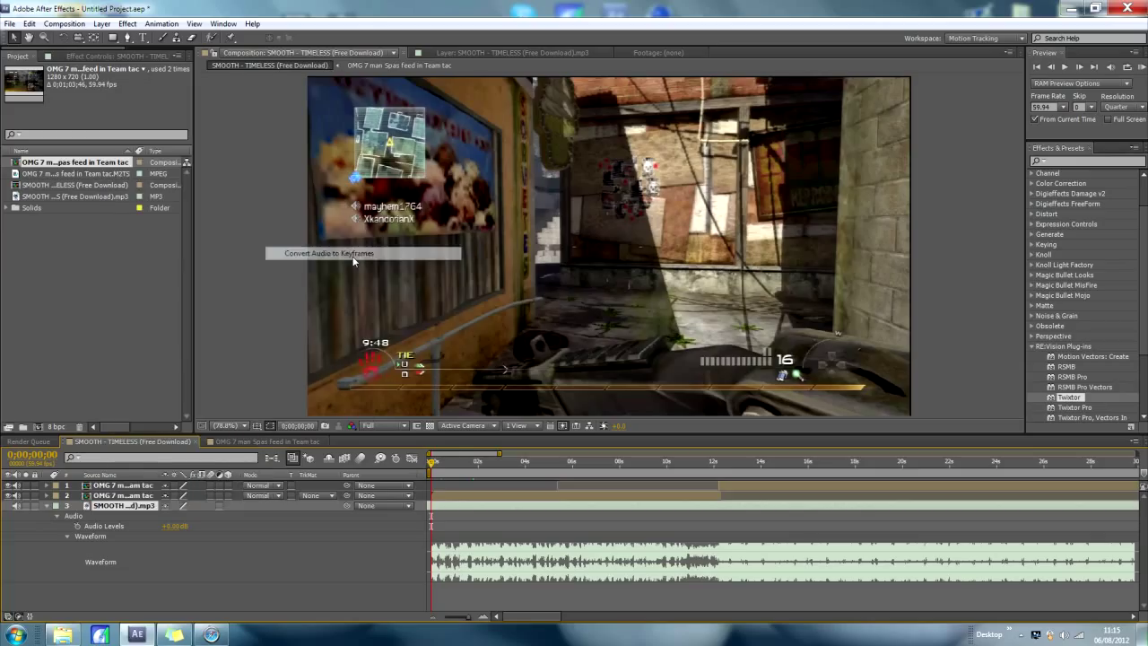
pyautogui.moveTo(179, 475)
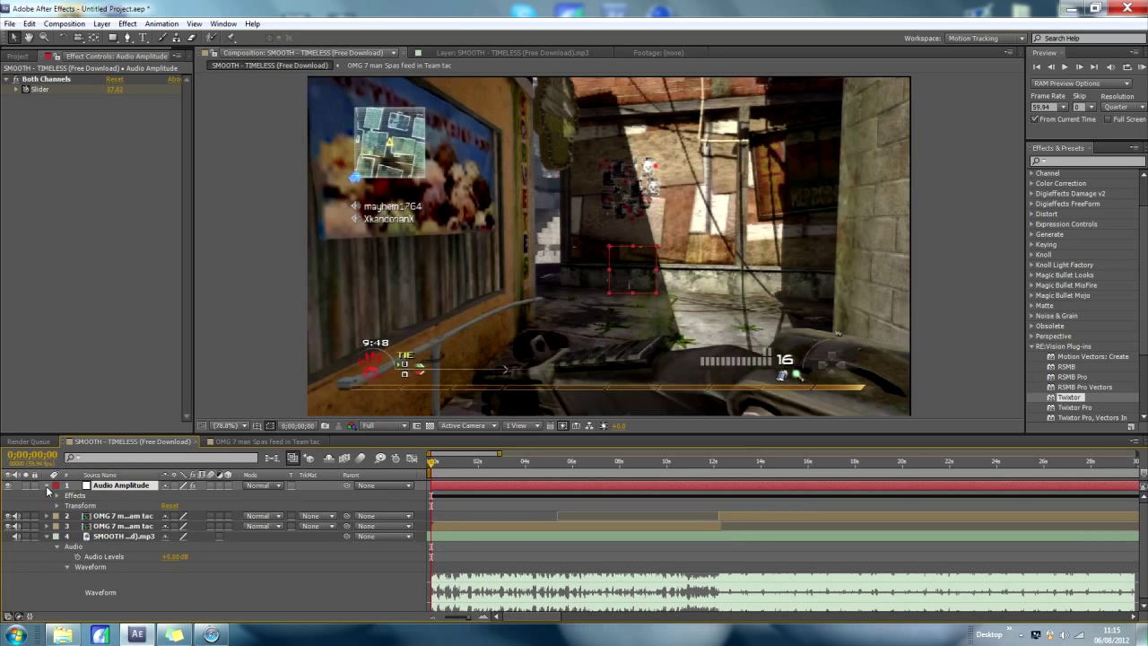
pyautogui.click(49, 495)
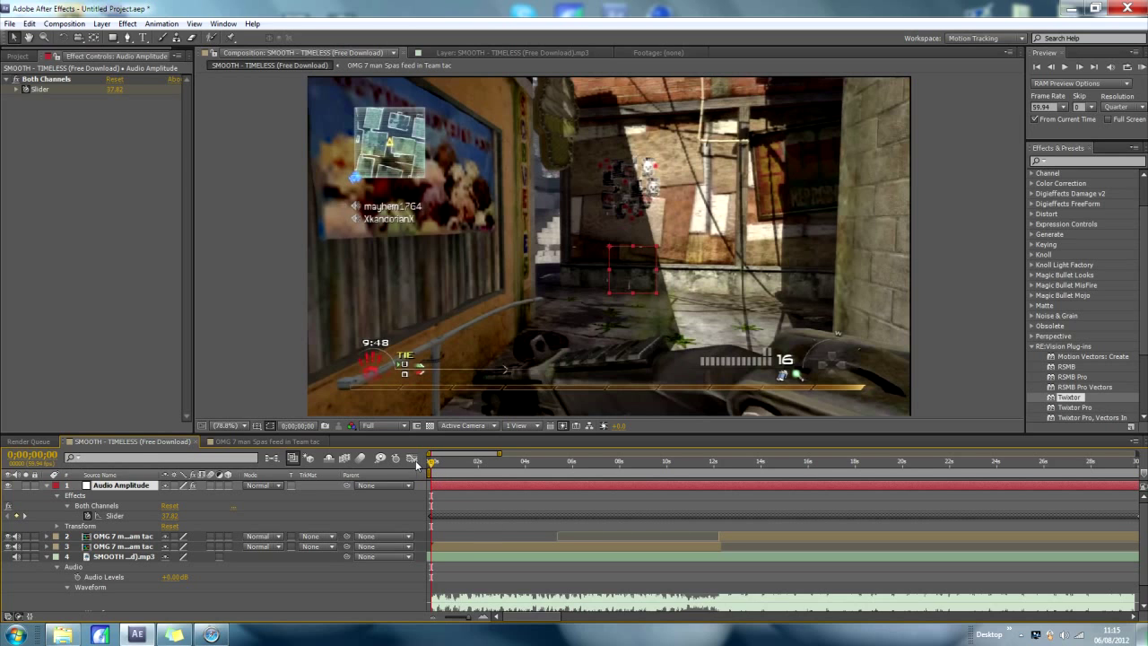
pyautogui.moveTo(374, 489)
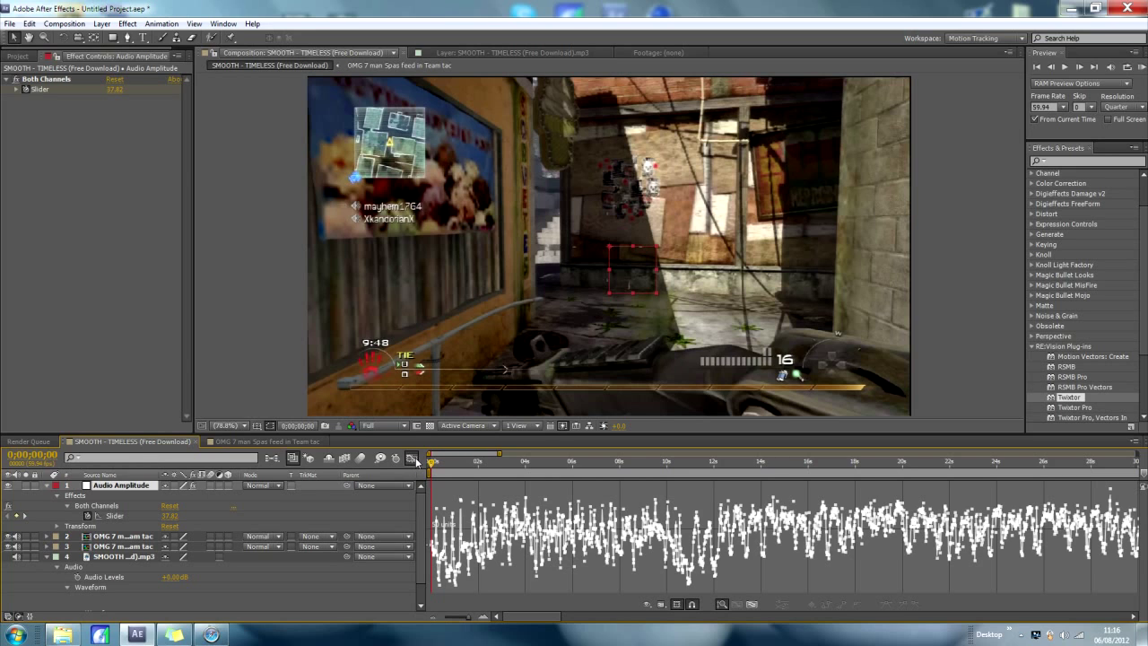
pyautogui.click(647, 604)
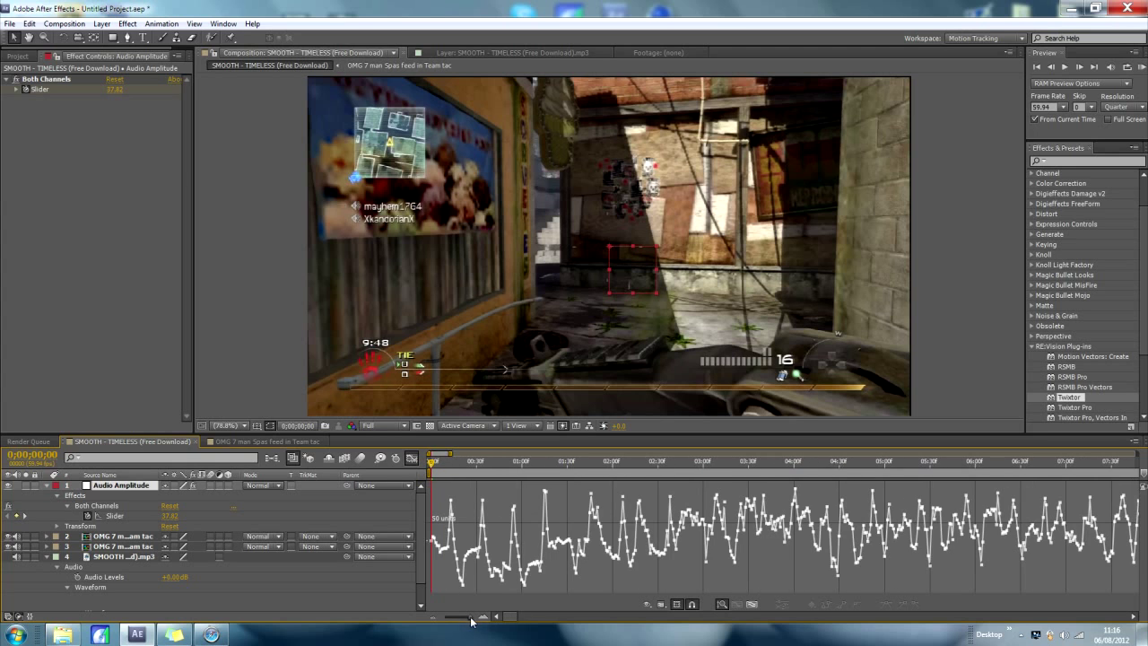
pyautogui.moveTo(453, 514)
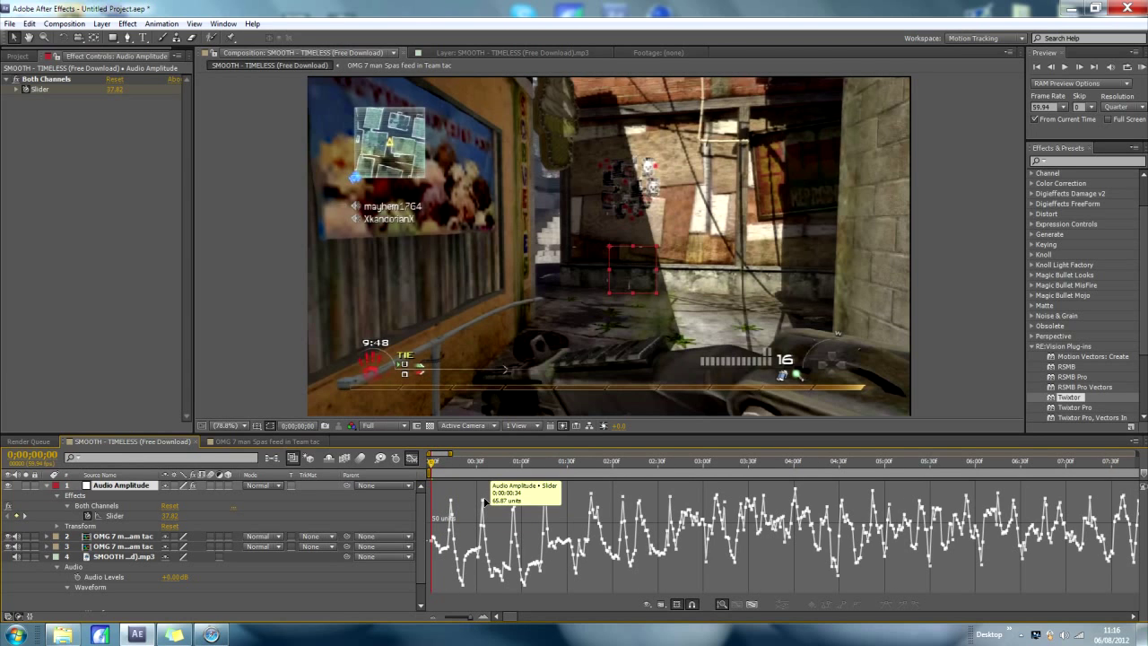
pyautogui.moveTo(581, 558)
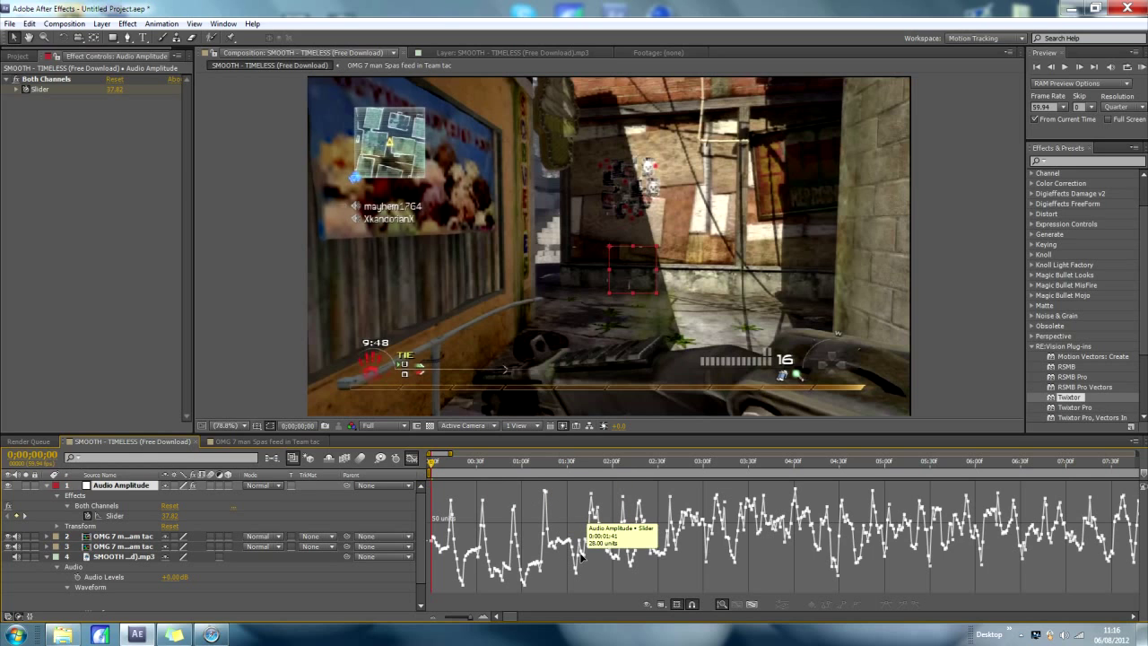
pyautogui.moveTo(419, 475)
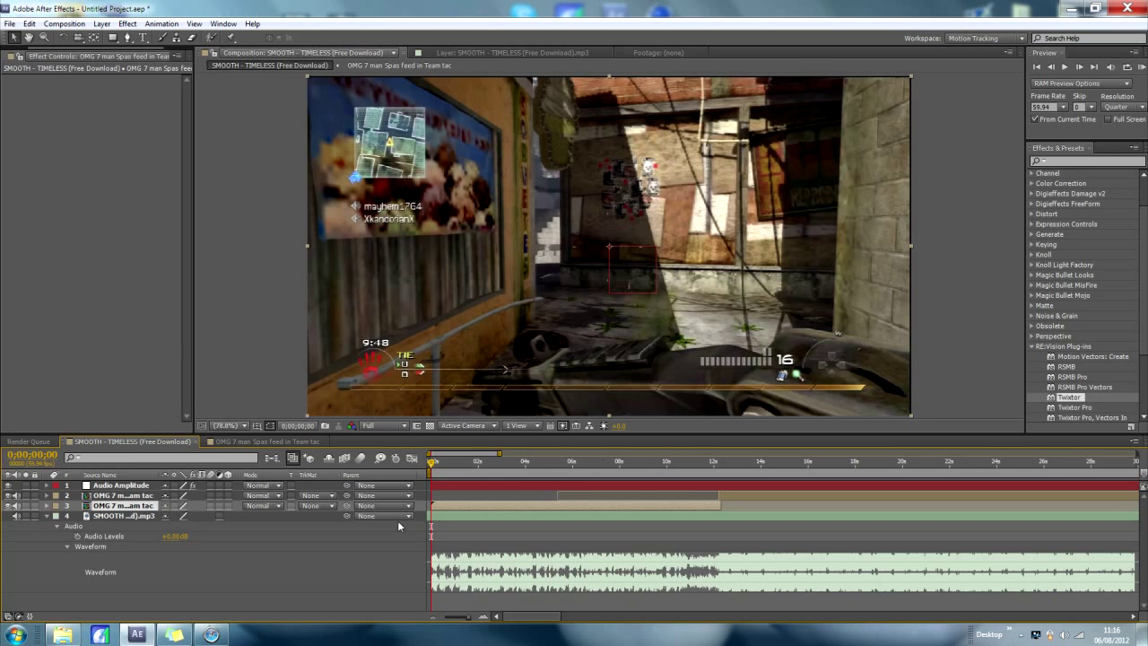
pyautogui.moveTo(584, 516)
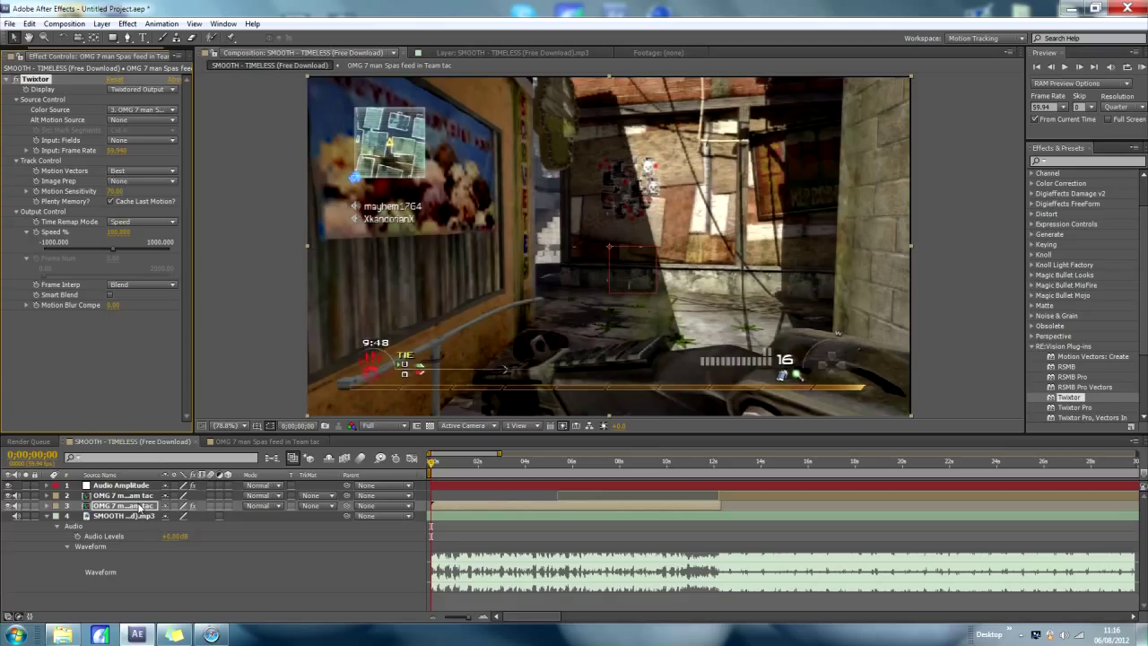
pyautogui.moveTo(523, 513)
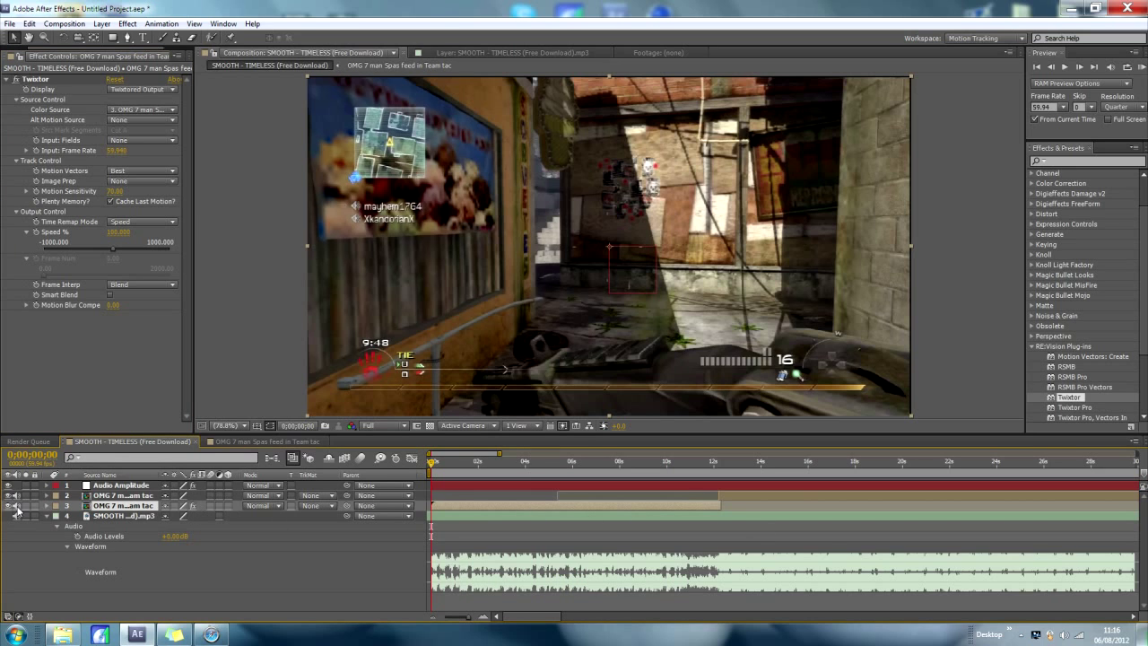
# Reveal Twixtor's Output Control Speed % on layer 3 and start a linear( expression
pyautogui.click(46, 505)
pyautogui.write('linear')
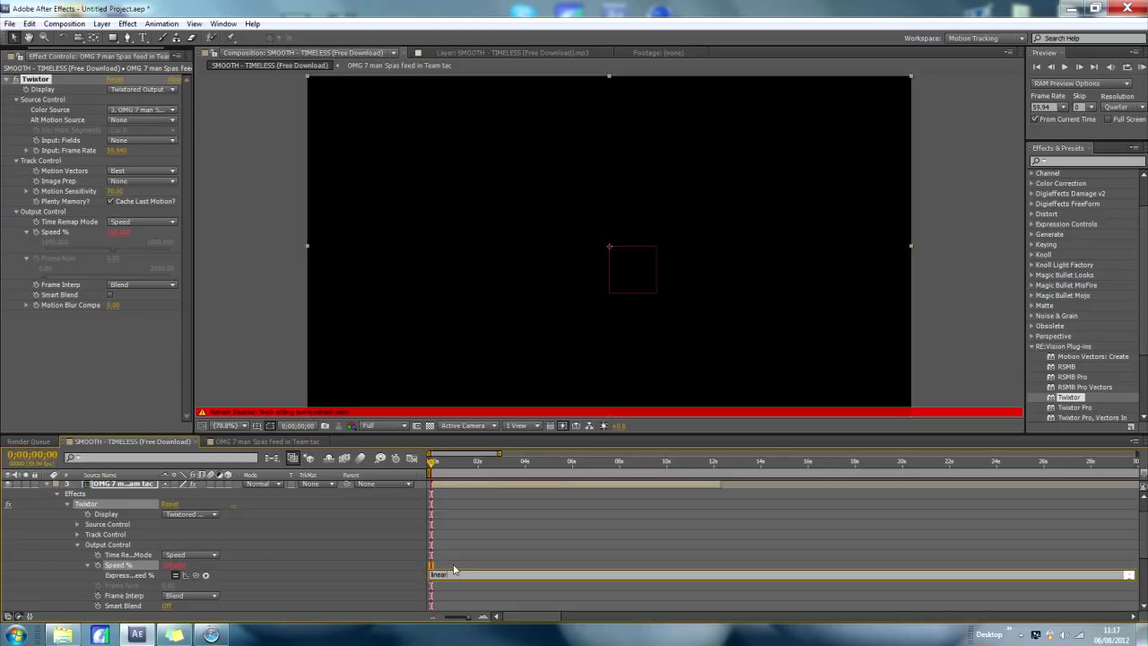
pyautogui.moveTo(205, 575)
pyautogui.write('(')
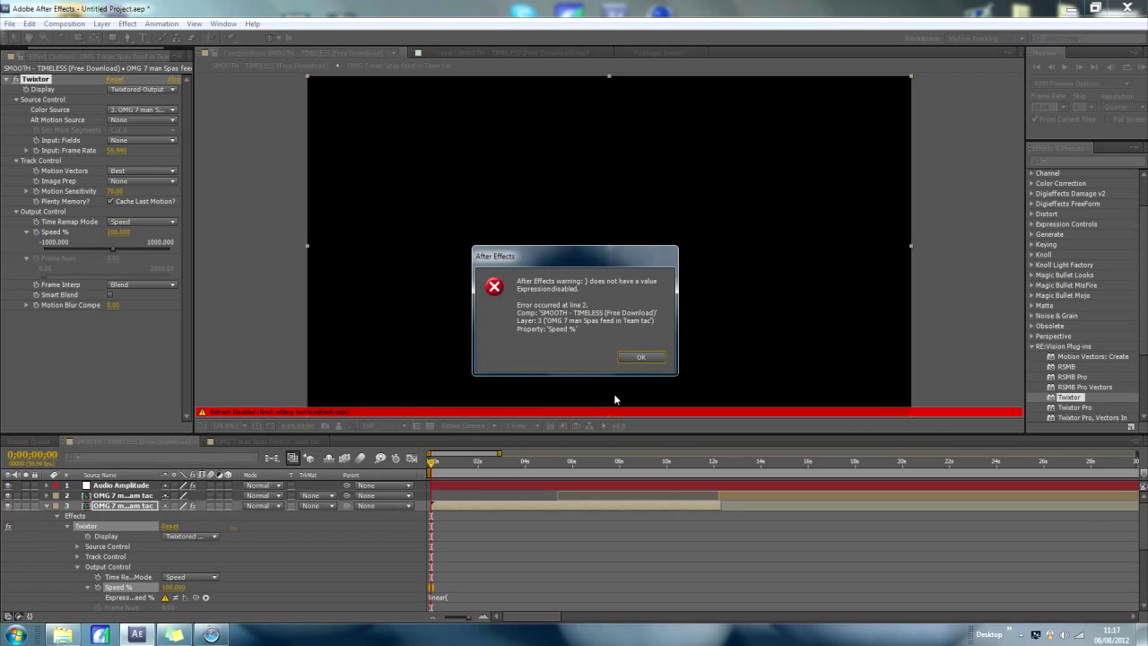
# Dismiss both expression error warnings and pick-whip the Audio Amplitude Both Channels Slider
pyautogui.click(641, 356)
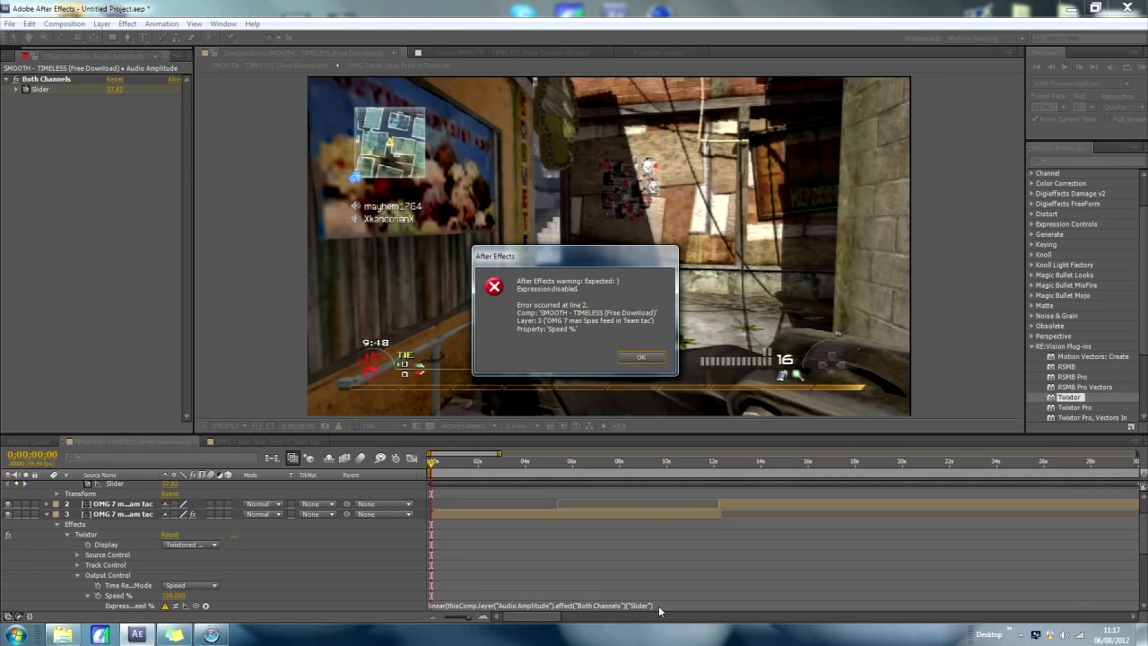
pyautogui.click(641, 357)
pyautogui.write(',4')
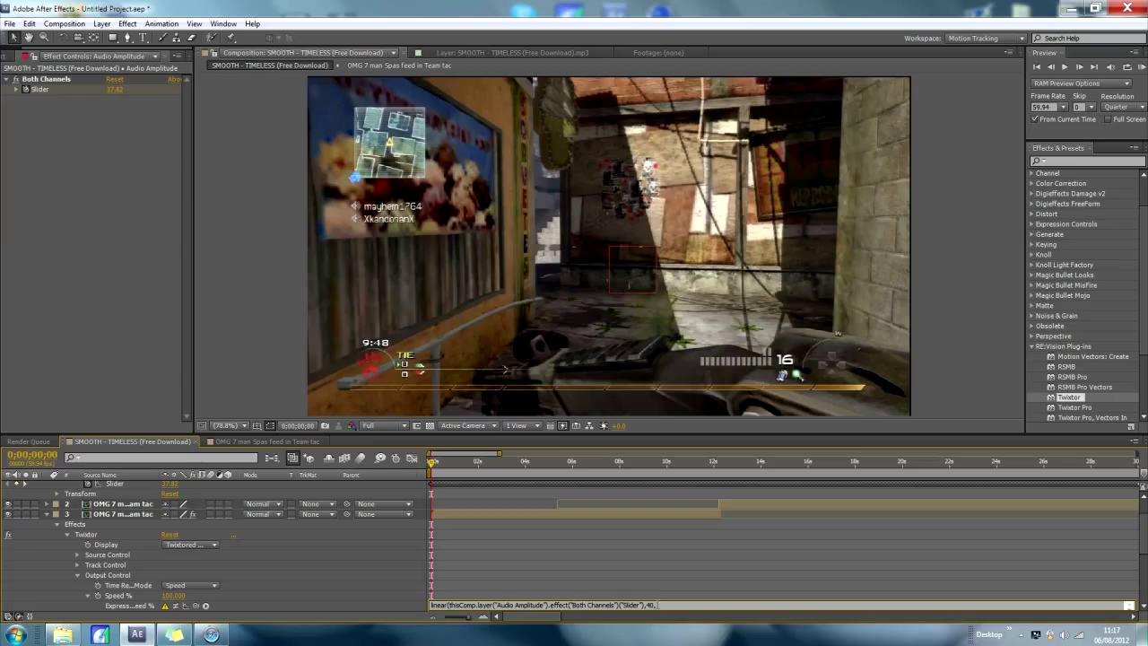
# Type the mapping values to complete linear(...("Slider"),40,70,1,300)
pyautogui.write('0,1,300)')
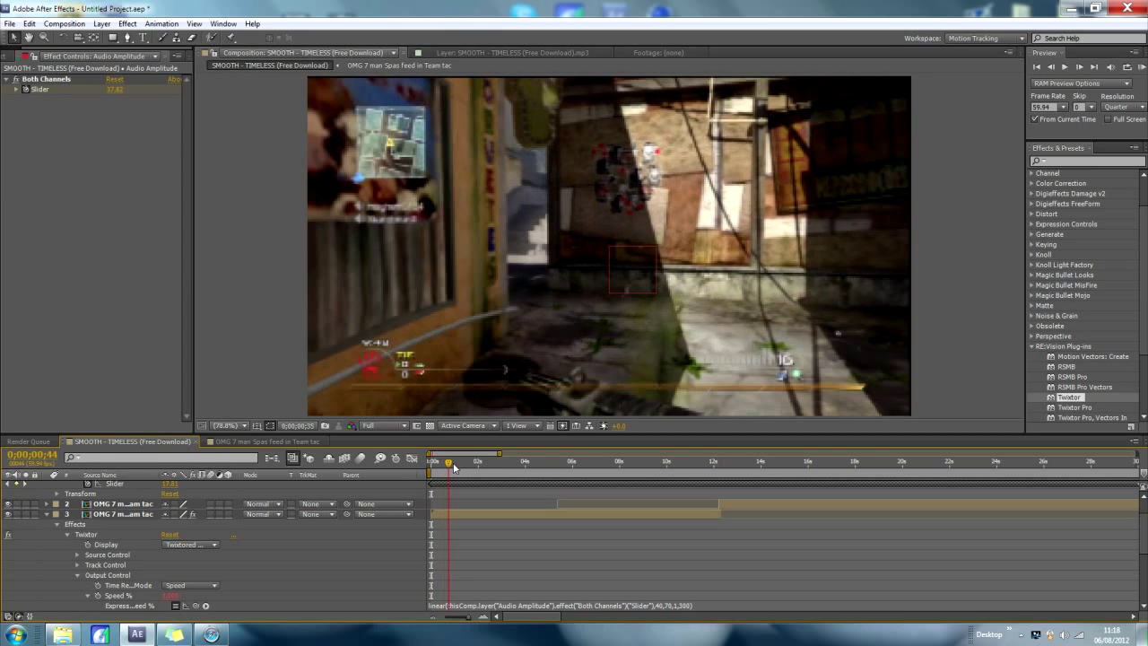
# Scrub the speed ramp near the start, four and seven seconds, then show the mp3 waveform
pyautogui.moveTo(449, 462); pyautogui.dragTo(478, 462)
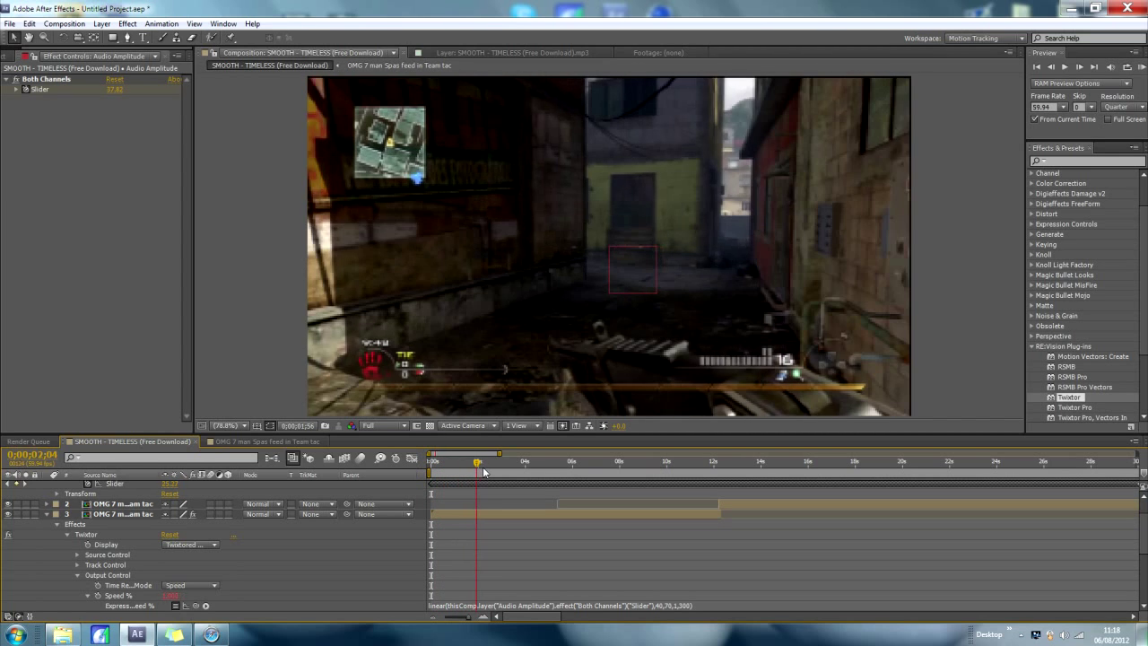
pyautogui.moveTo(477, 462); pyautogui.dragTo(525, 463)
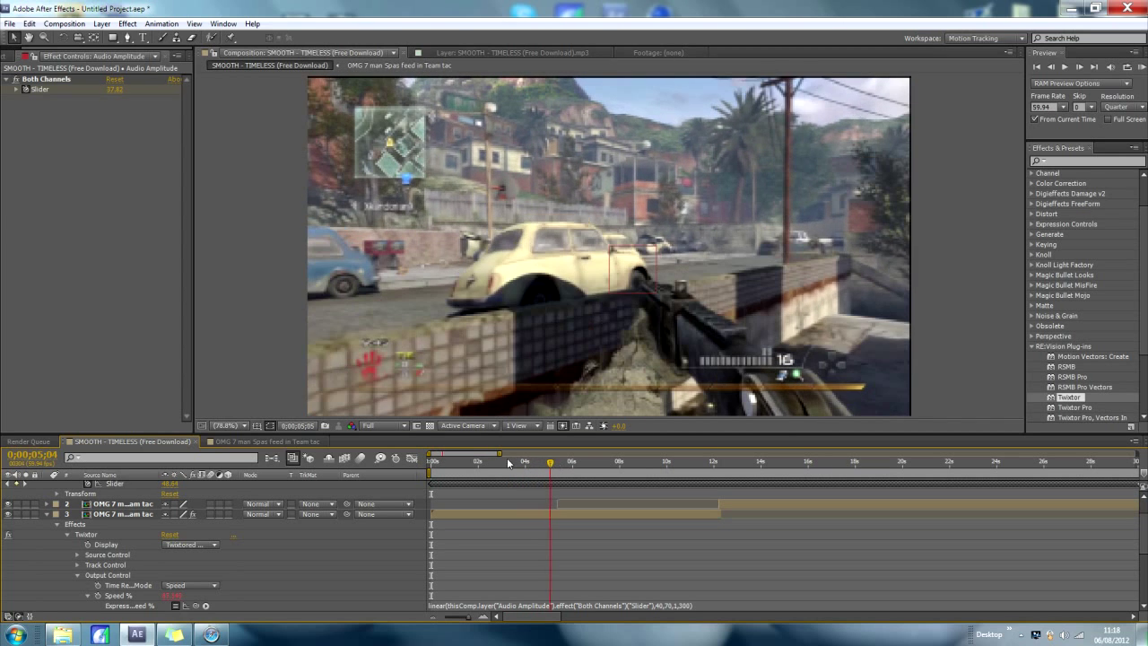
pyautogui.click(433, 453)
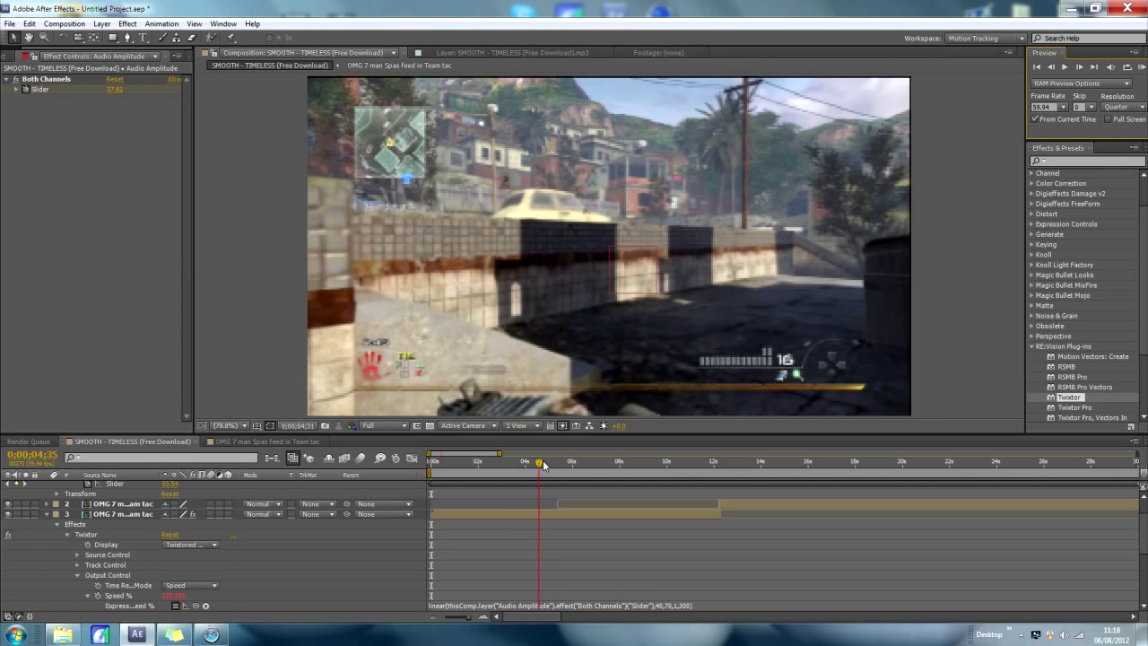
pyautogui.moveTo(542, 463); pyautogui.dragTo(572, 463)
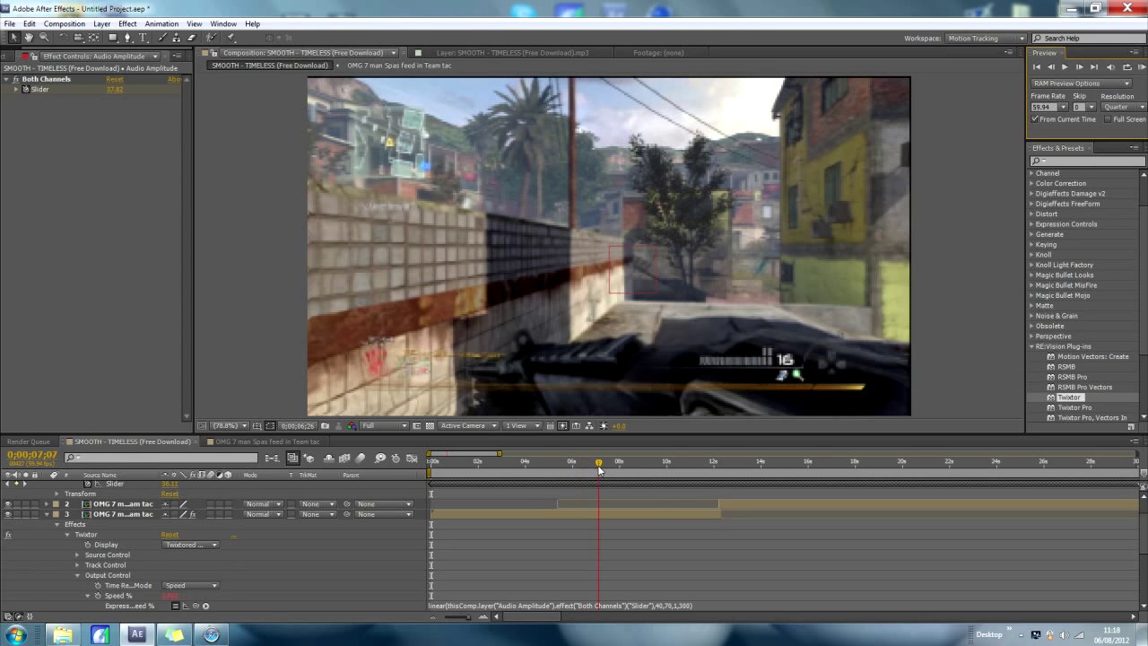
pyautogui.moveTo(599, 461); pyautogui.dragTo(584, 461)
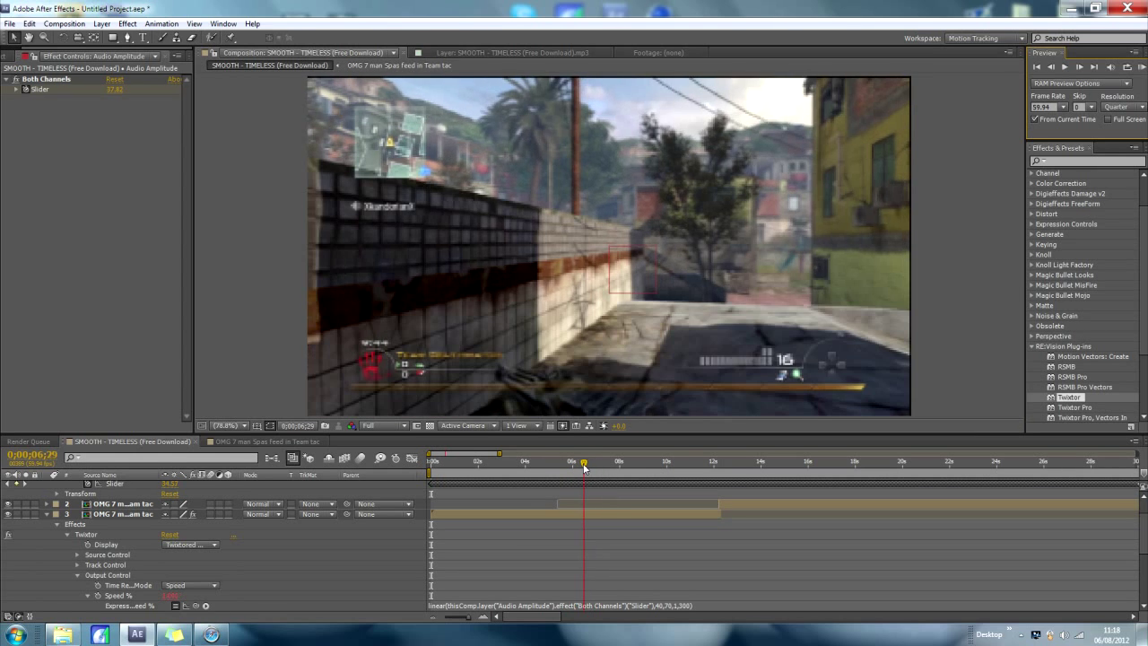
pyautogui.click(554, 462)
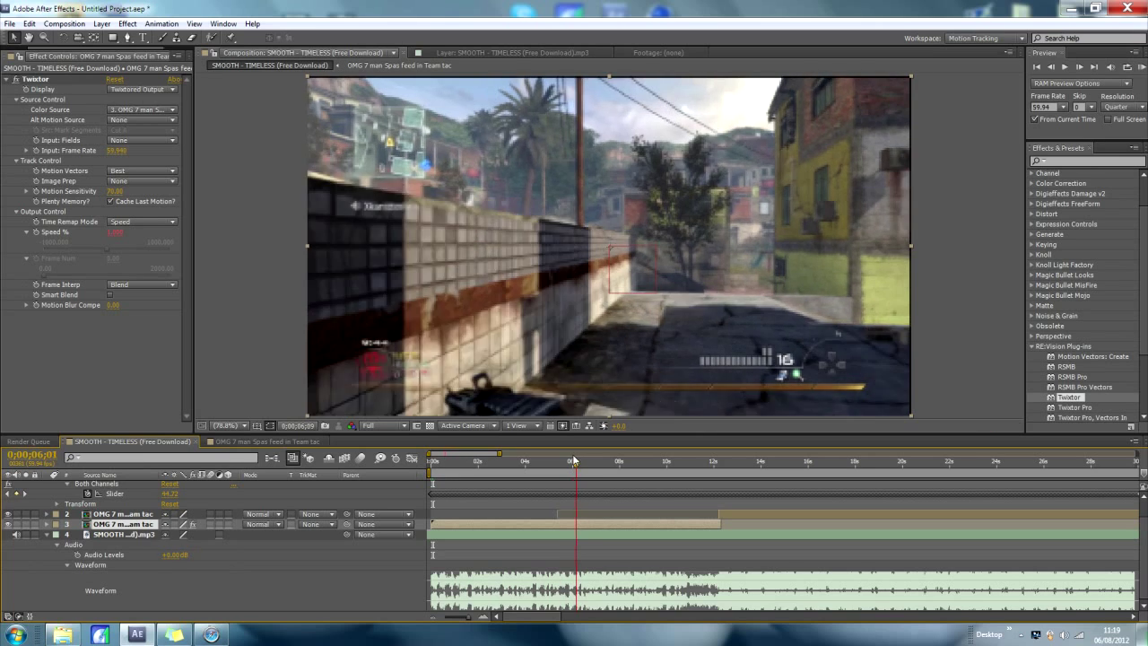
# Preview two timeline moments and change the expression's top speed from 300 to 220
pyautogui.click(590, 460)
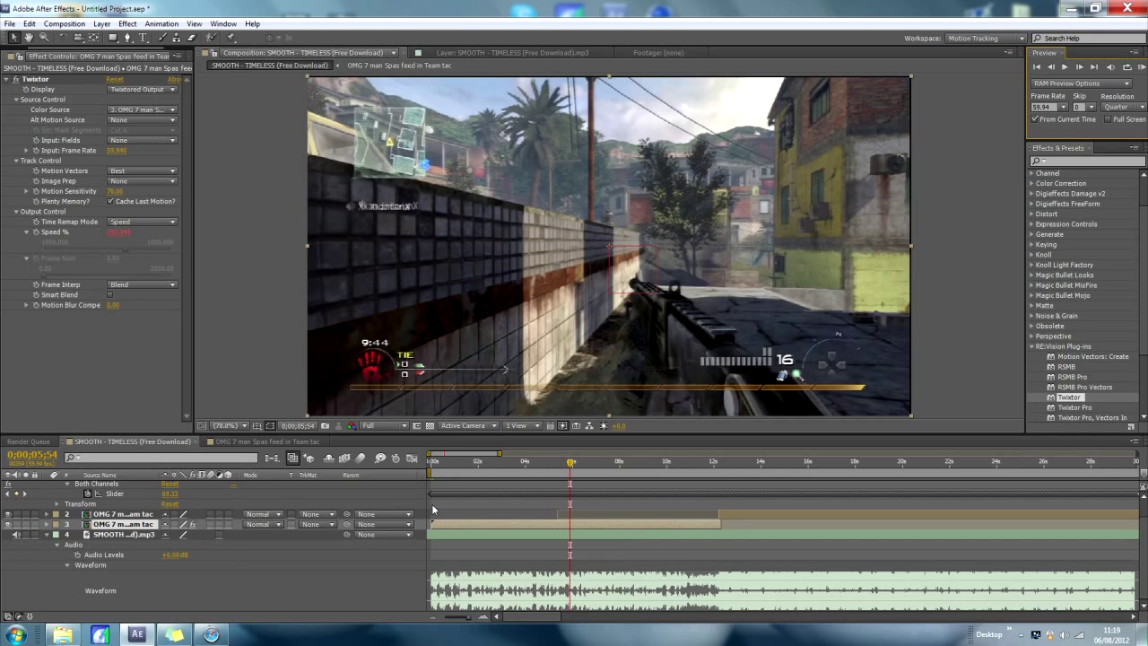
pyautogui.moveTo(571, 462)
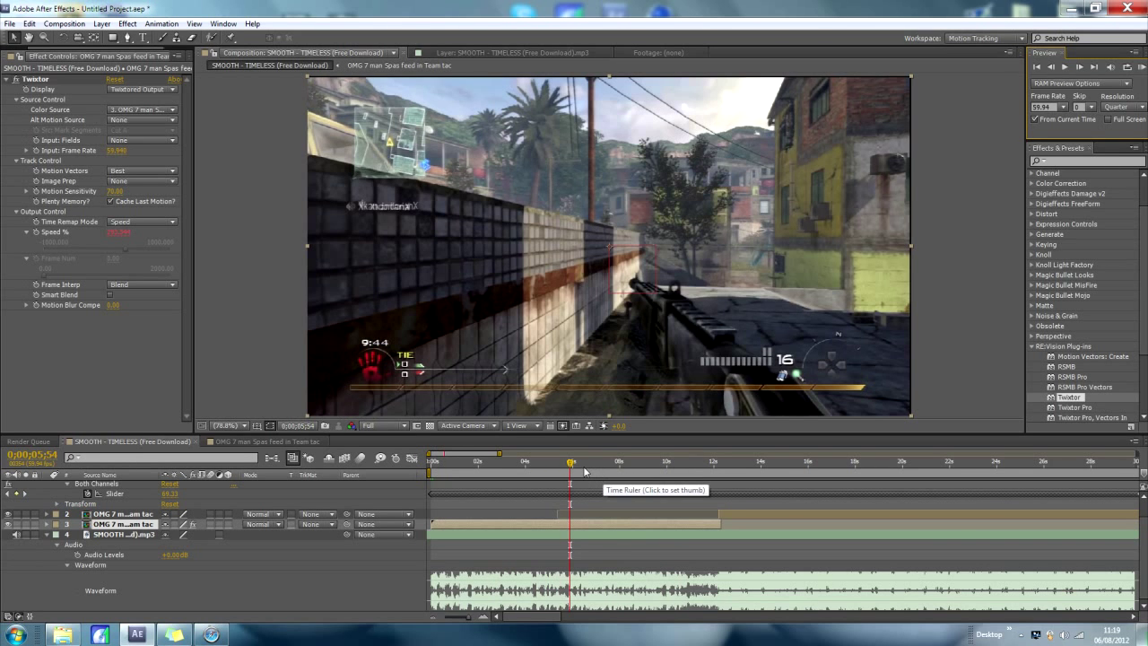
pyautogui.click(617, 461)
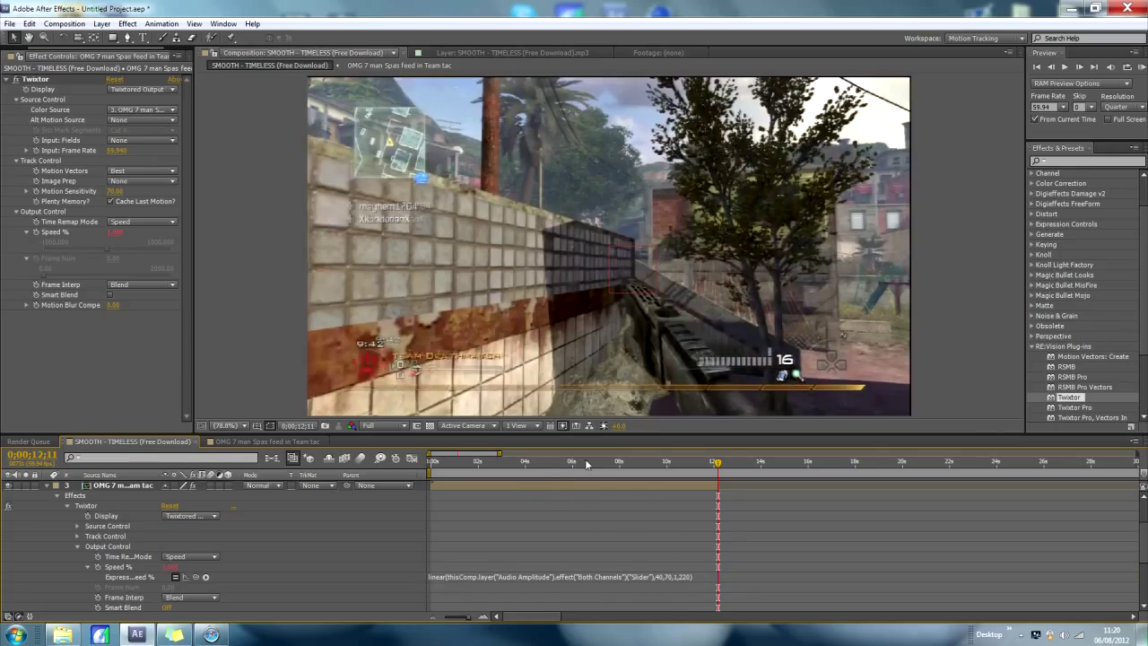
# Change the Speed % expression's top value from 220 to 230 and commit it
pyautogui.click(718, 462)
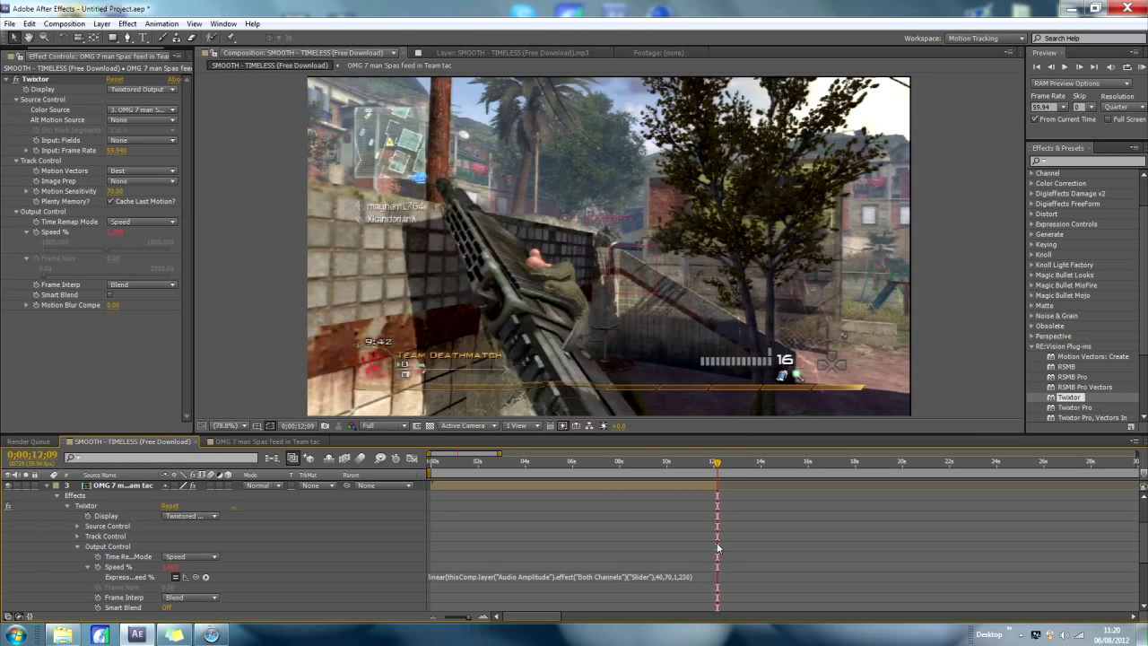
pyautogui.click(715, 461)
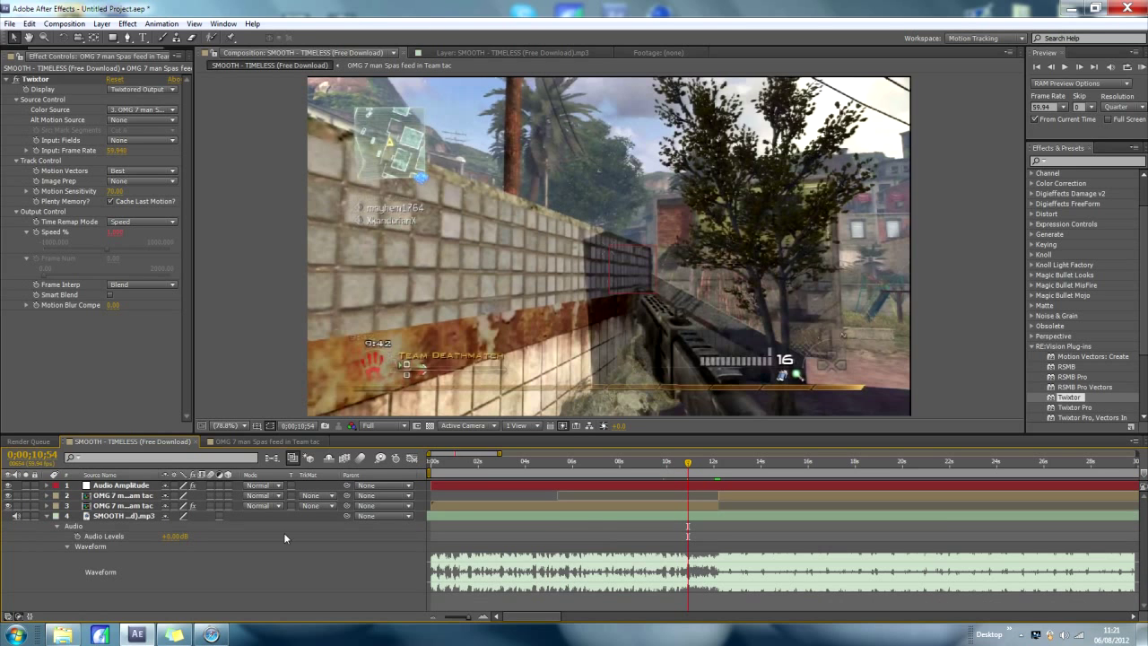
pyautogui.click(444, 460)
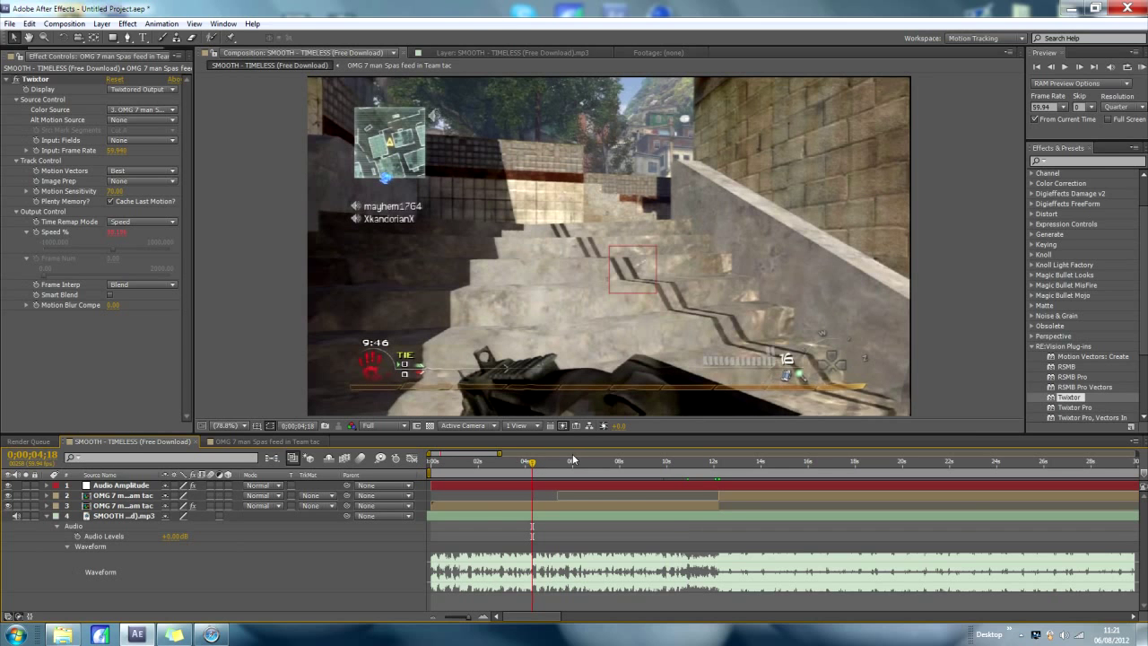
pyautogui.moveTo(624, 451)
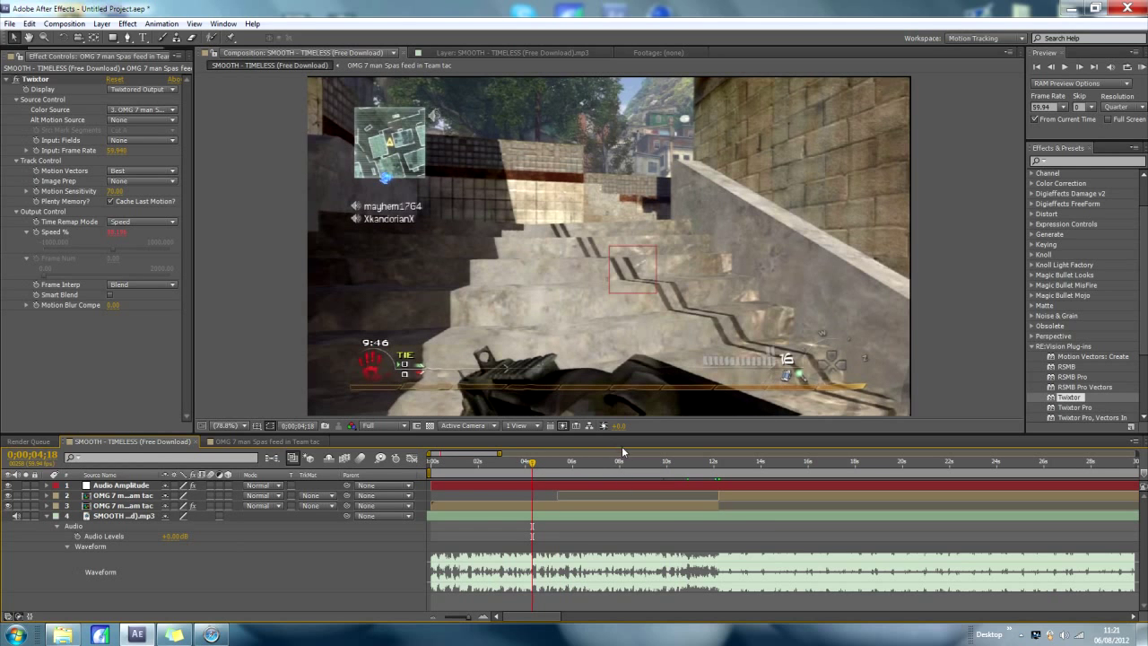
pyautogui.moveTo(678, 466)
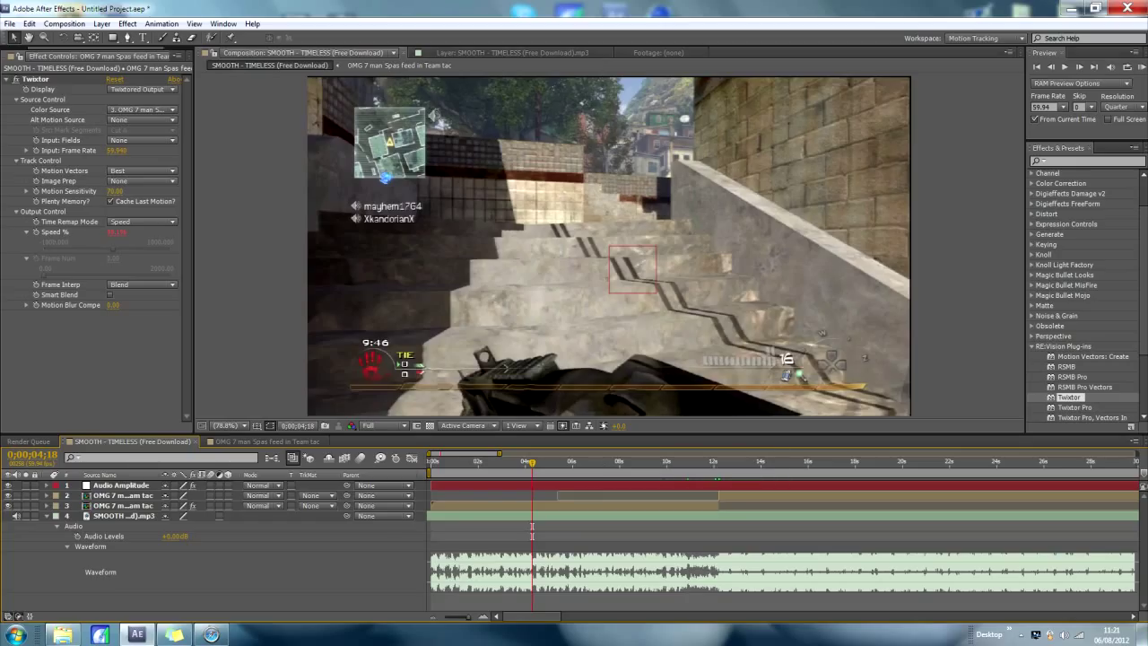
pyautogui.moveTo(419, 551)
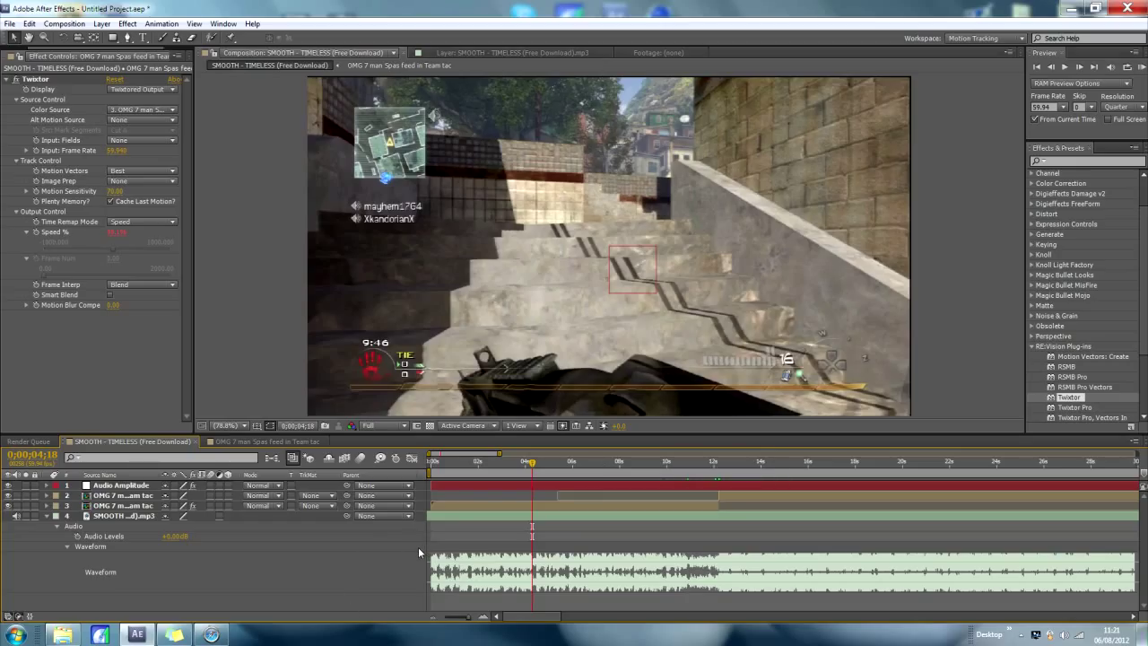